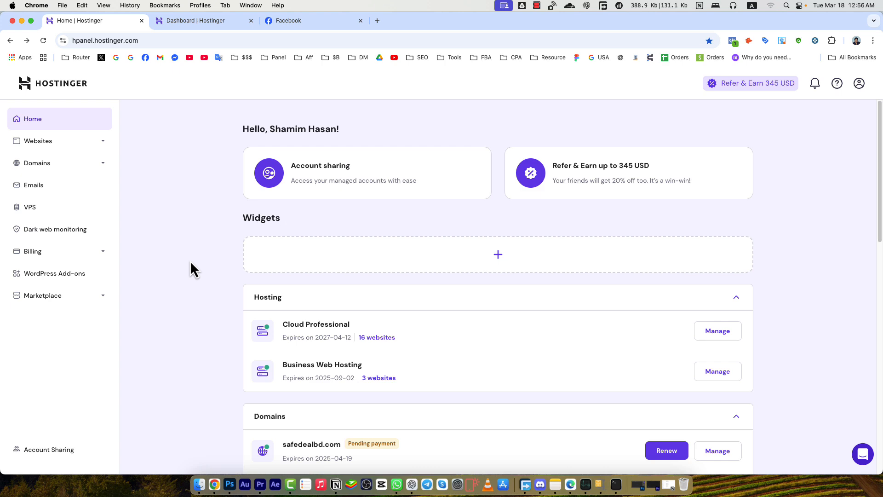
mouse_move(194, 255)
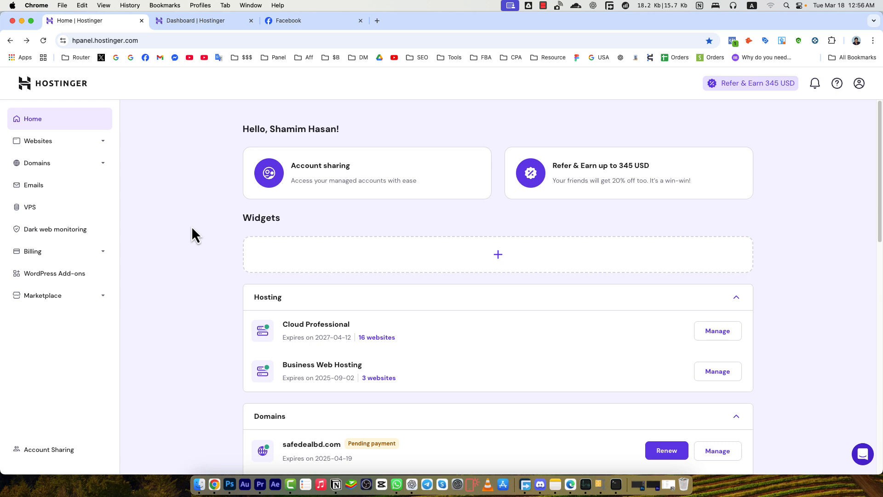
mouse_move(117, 87)
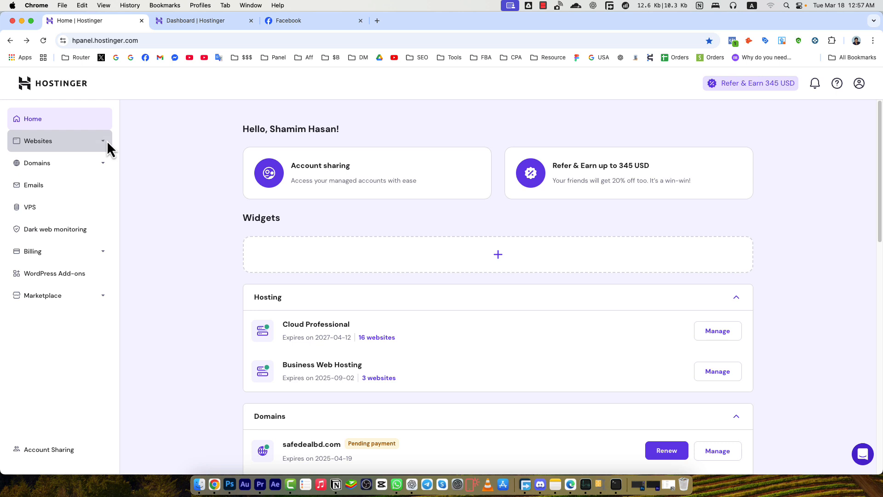
Expand Domains, then Billing in the sidebar to show Subscriptions, Payment History and Payment Methods
click(37, 163)
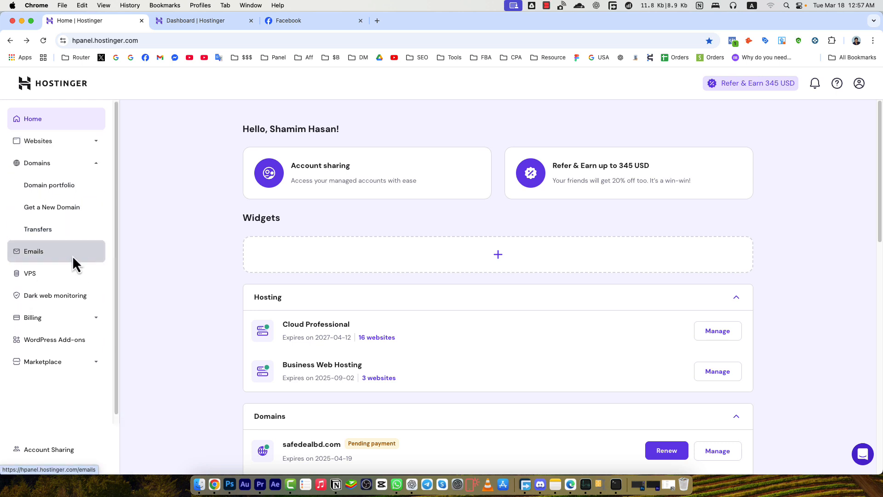
mouse_move(30, 274)
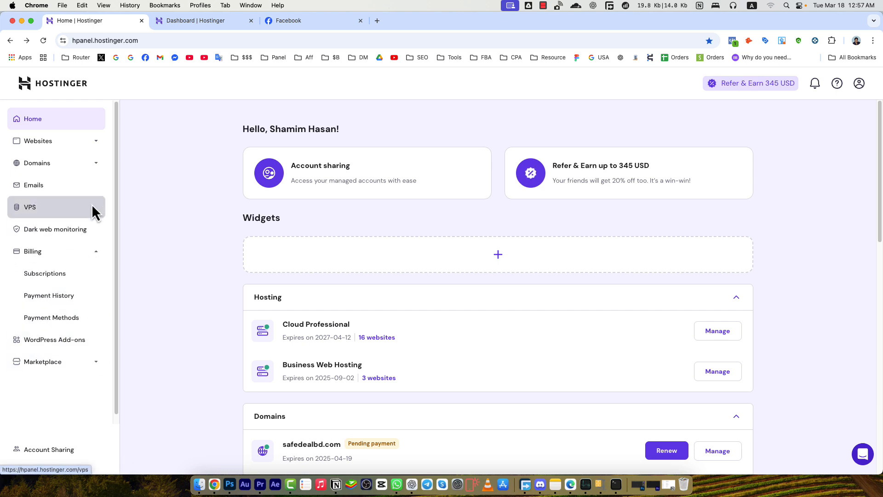
mouse_move(90, 217)
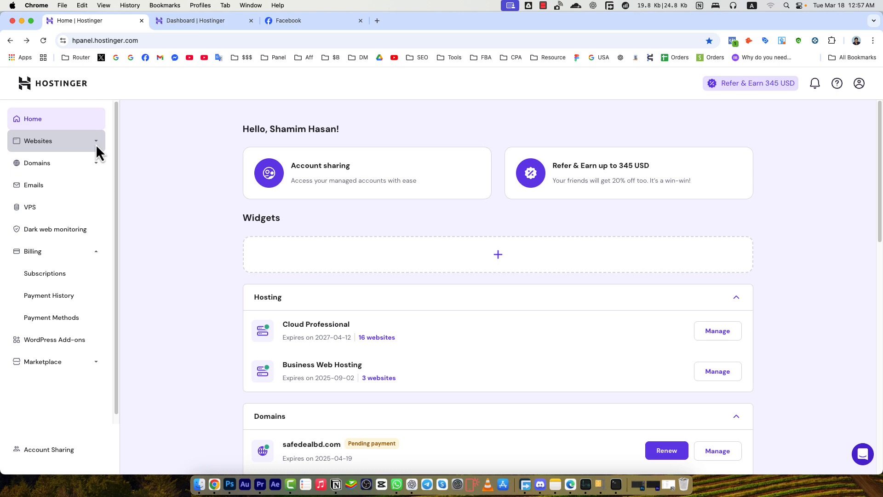
scroll(down, 3)
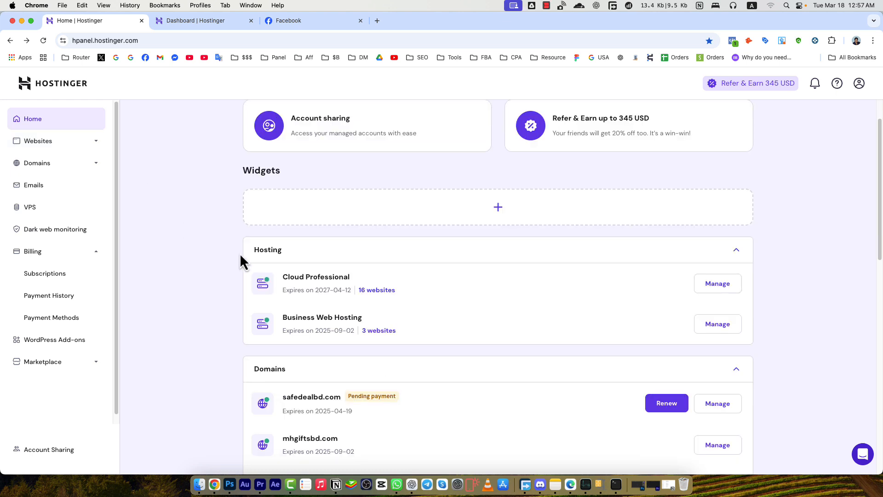
double_click(268, 250)
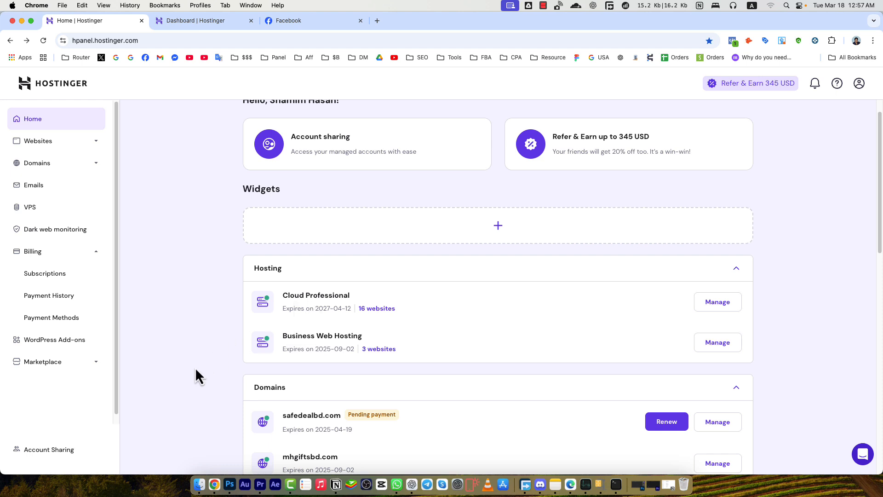
scroll(down, 3)
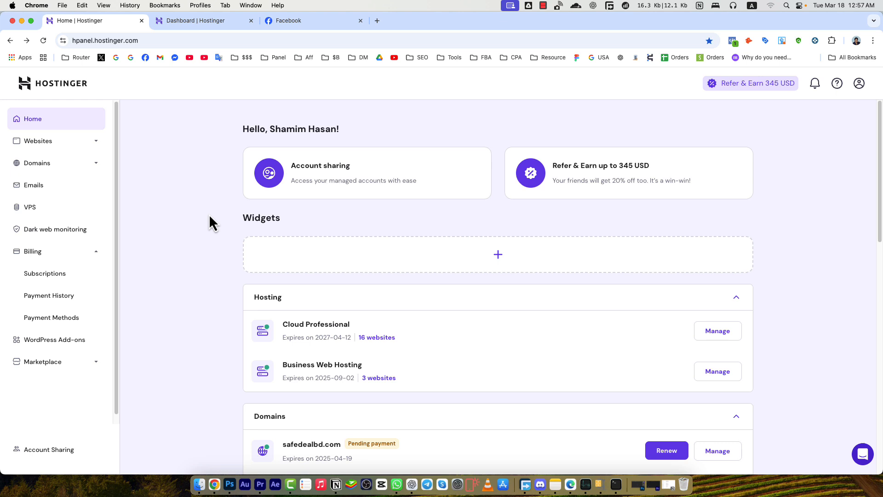
mouse_move(297, 192)
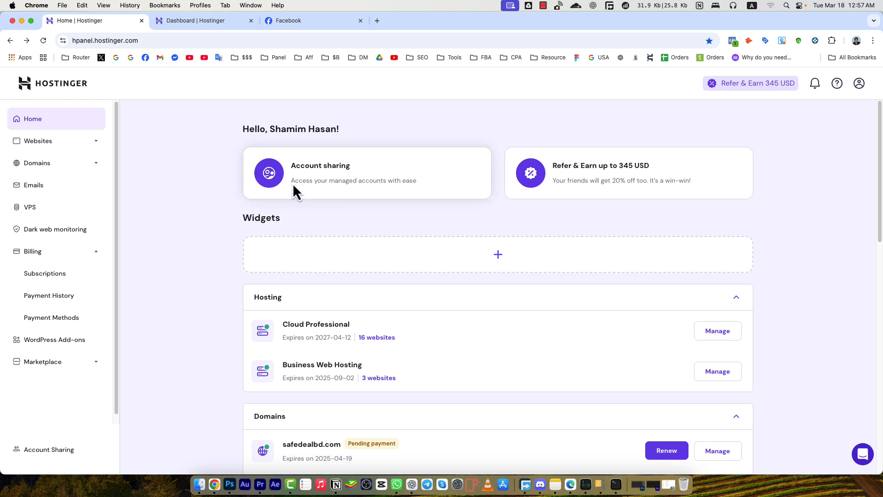
mouse_move(320, 185)
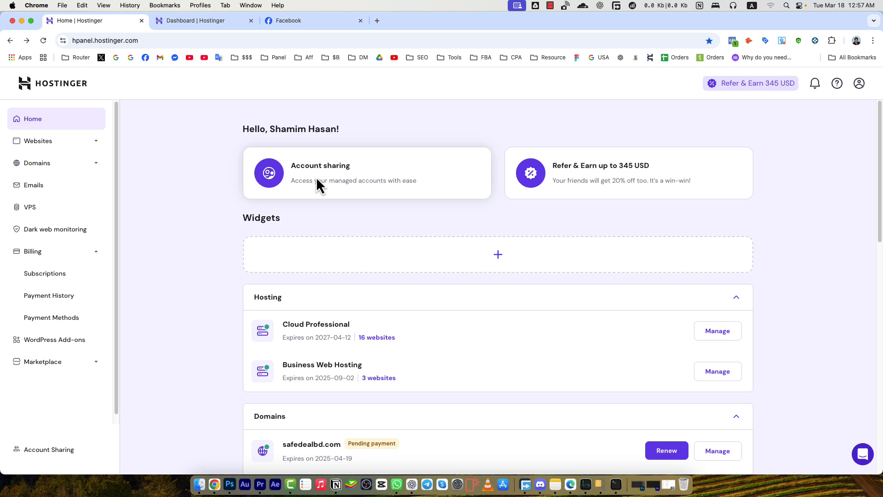
mouse_move(318, 197)
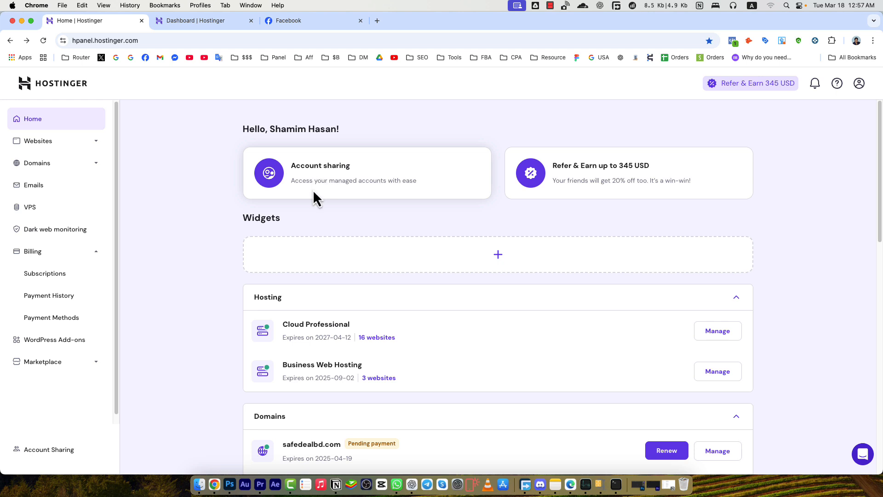
mouse_move(340, 189)
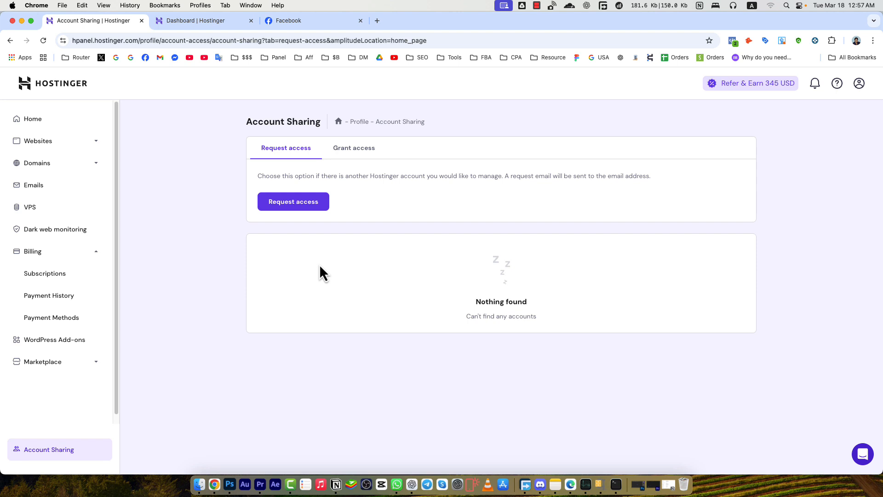
Reach the Grant Access form from the Account sharing card on Home
click(353, 147)
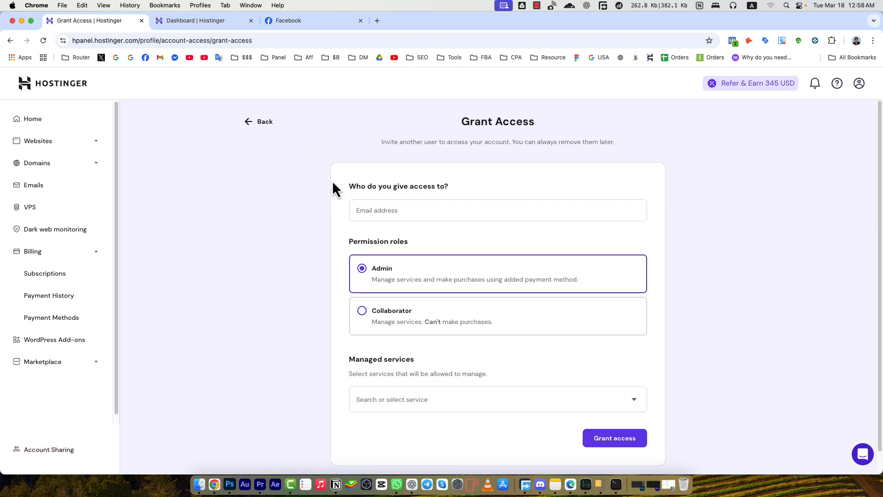
click(498, 210)
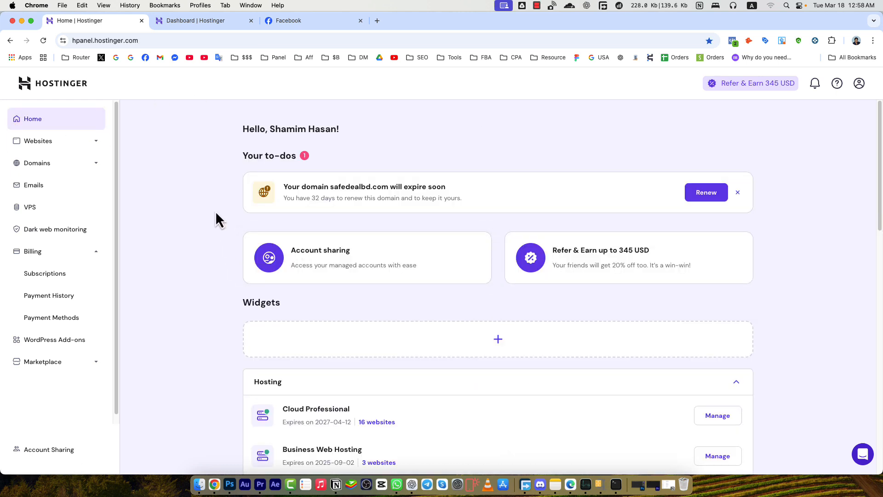
scroll(down, 3)
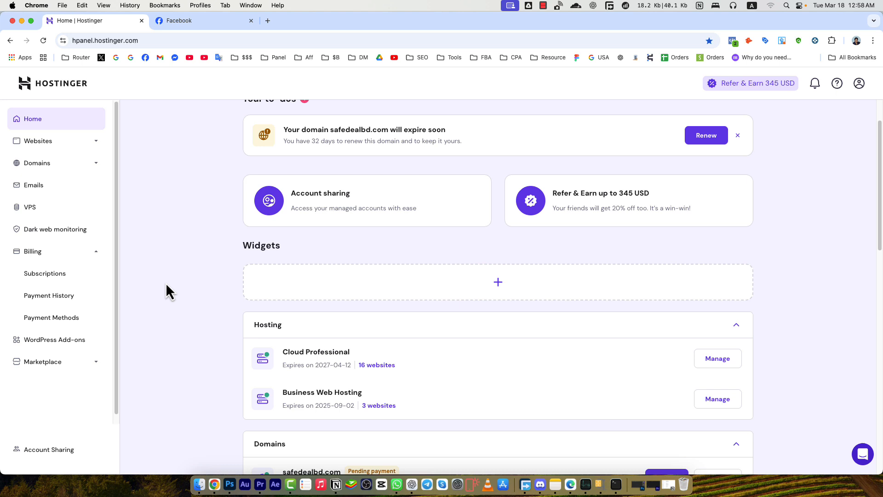
scroll(down, 3)
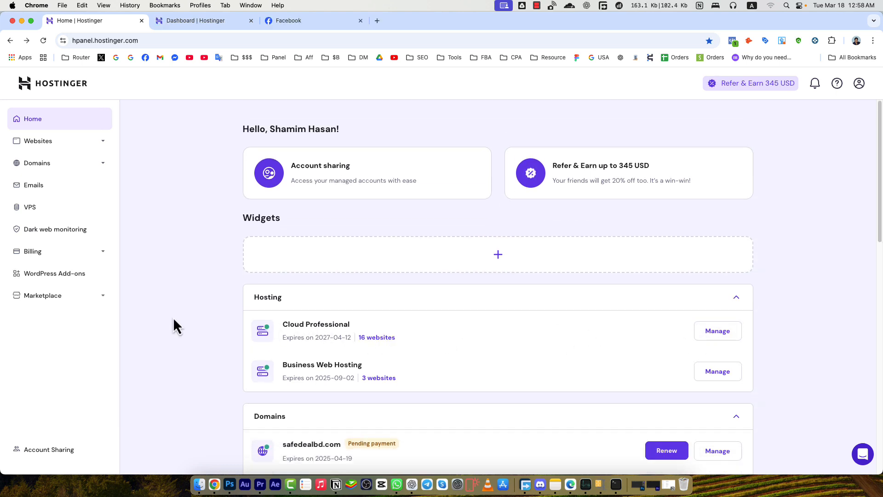
mouse_move(296, 338)
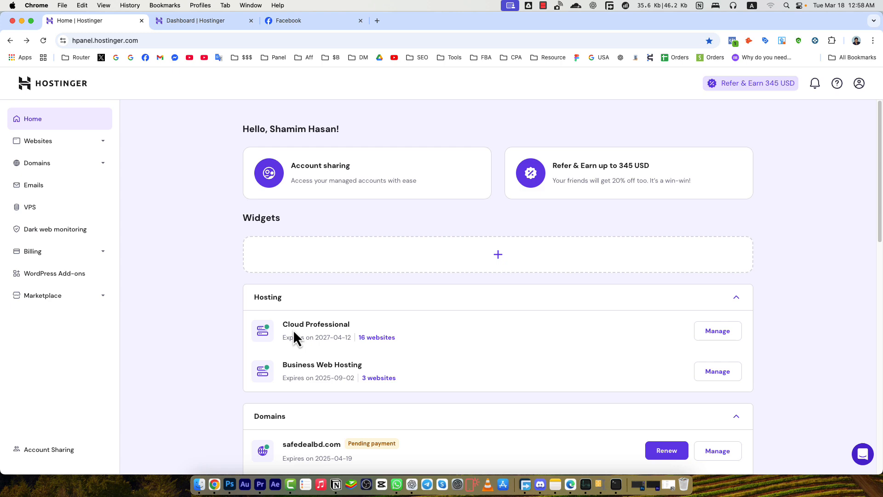
mouse_move(350, 345)
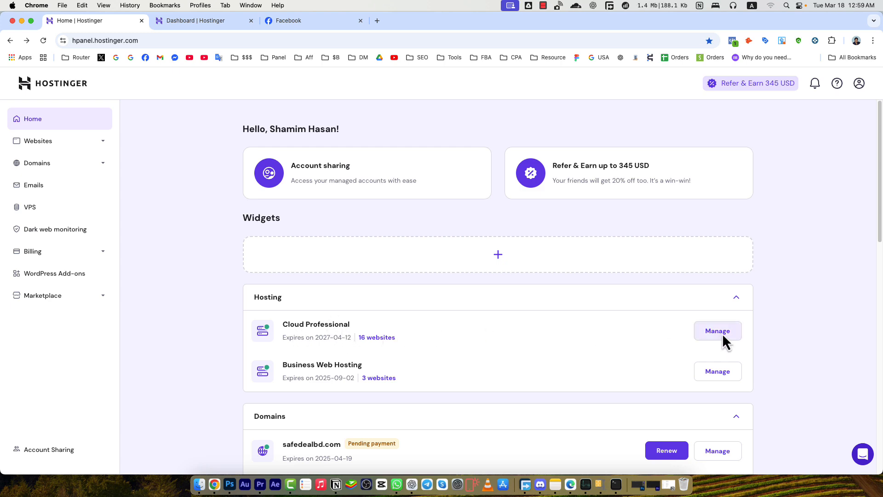
Manage the Cloud Professional plan and expand its Hosting Plan and Domains sidebar menus
click(718, 330)
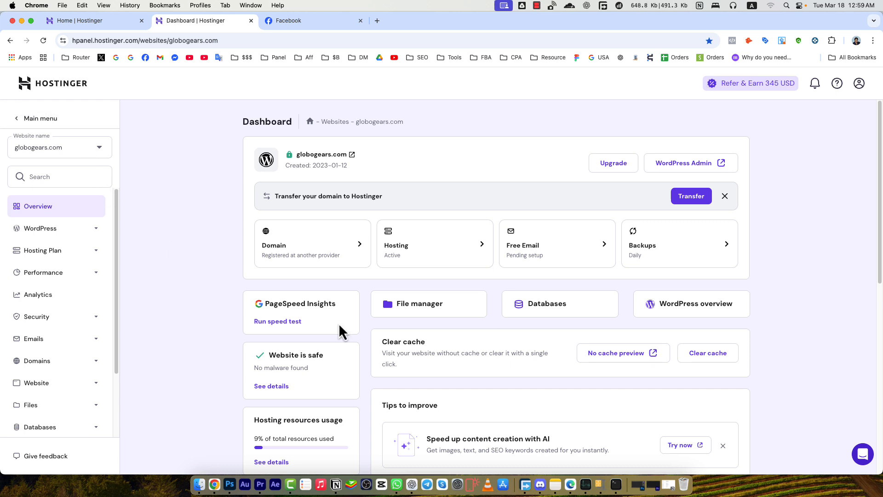
mouse_move(56, 229)
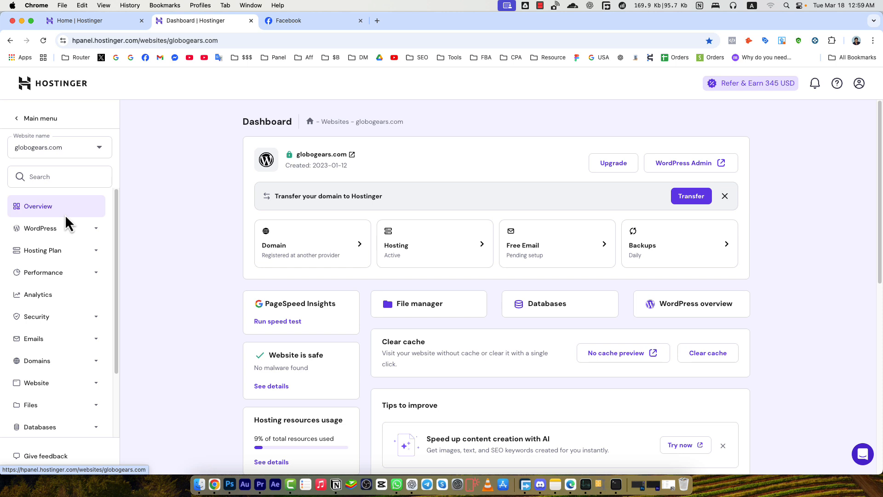
click(39, 227)
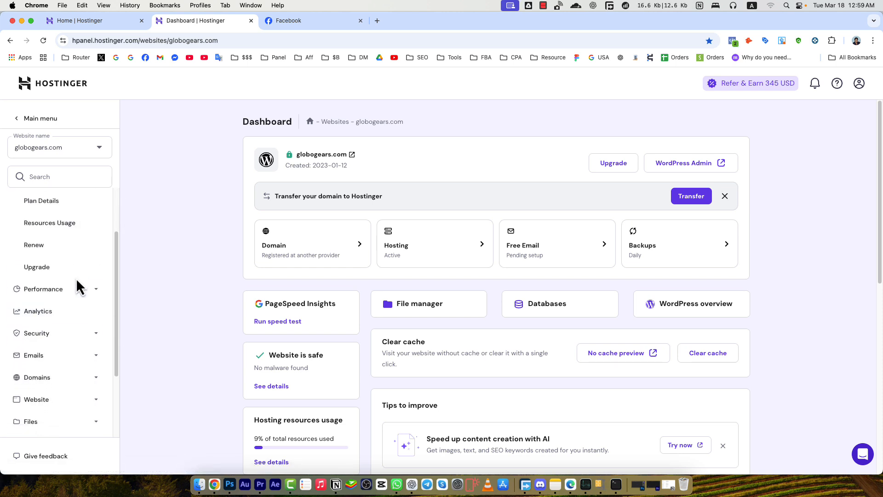
click(40, 288)
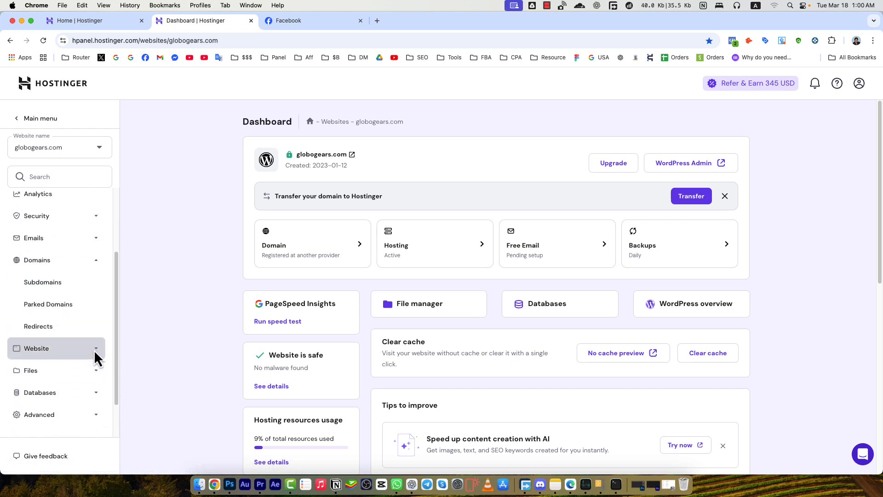
Expand the Website and Advanced sidebar menus to reveal their management options
click(35, 348)
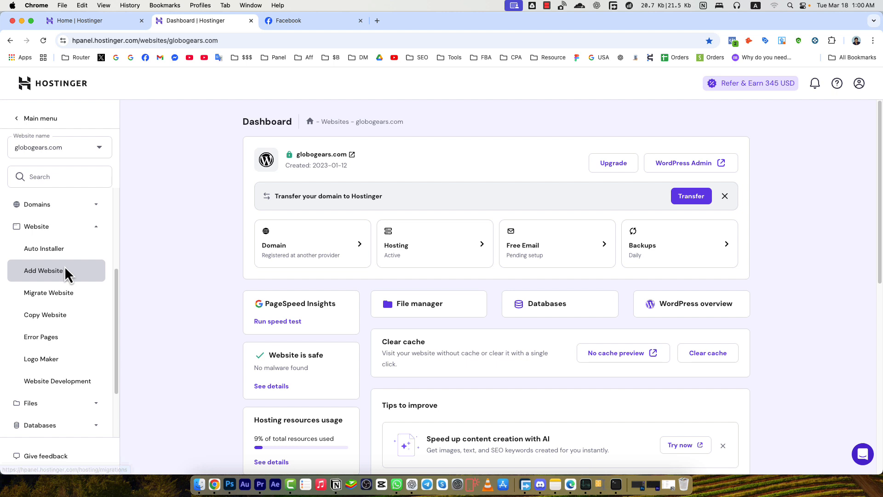
mouse_move(40, 337)
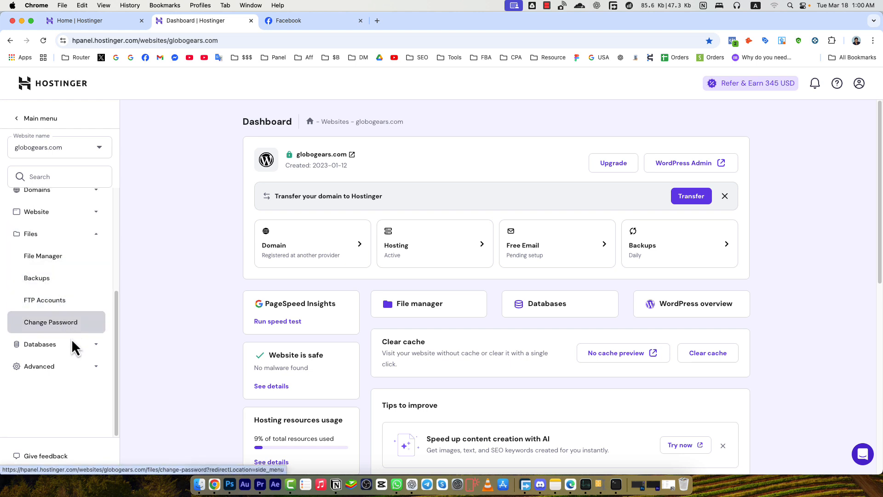
click(39, 277)
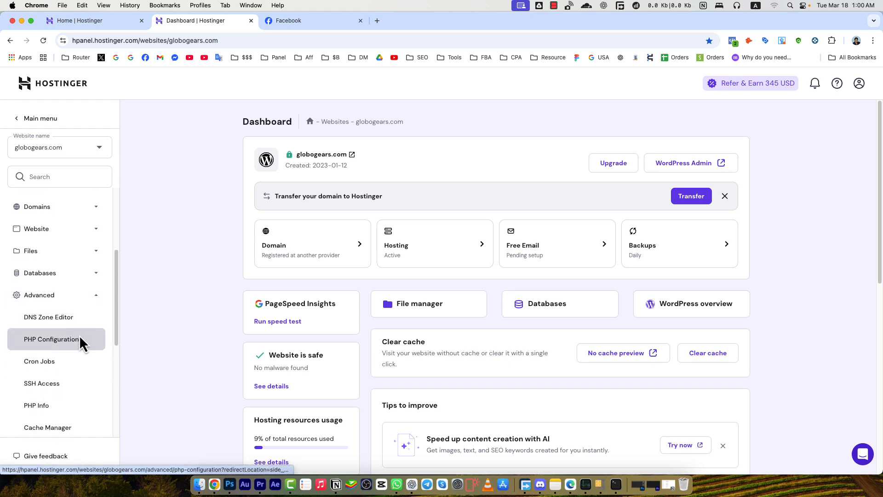
scroll(down, 3)
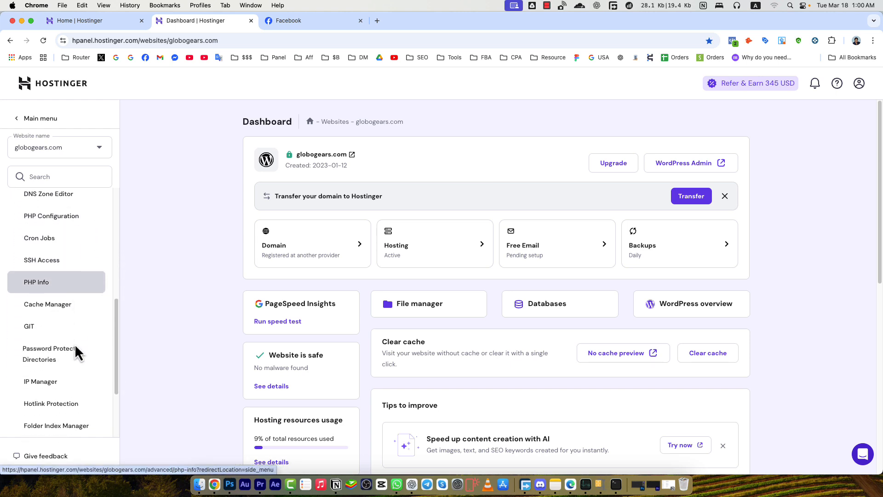
scroll(down, 3)
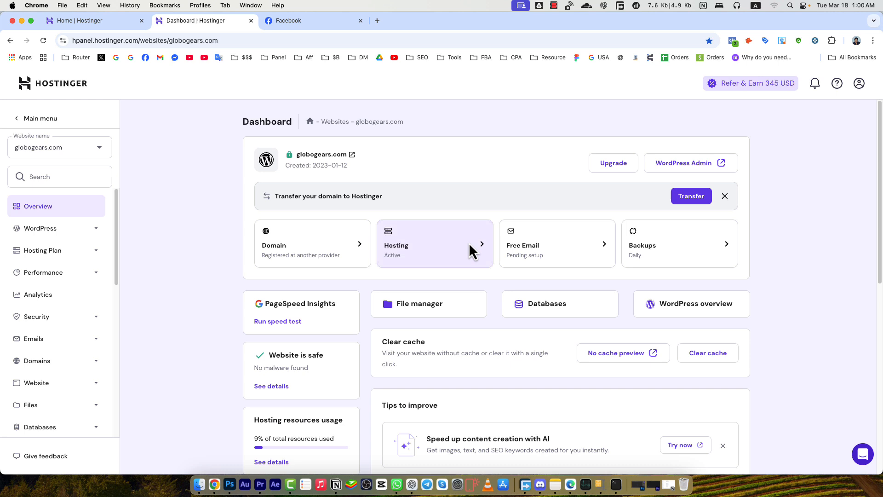
mouse_move(675, 252)
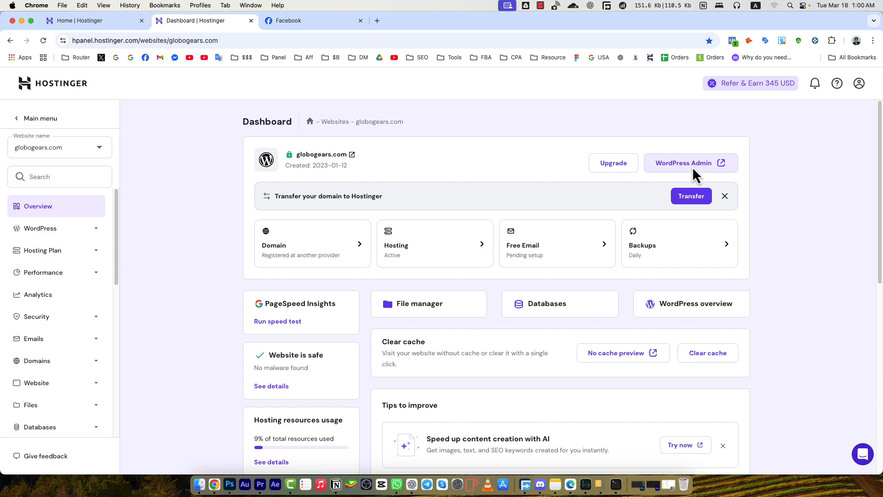
mouse_move(576, 164)
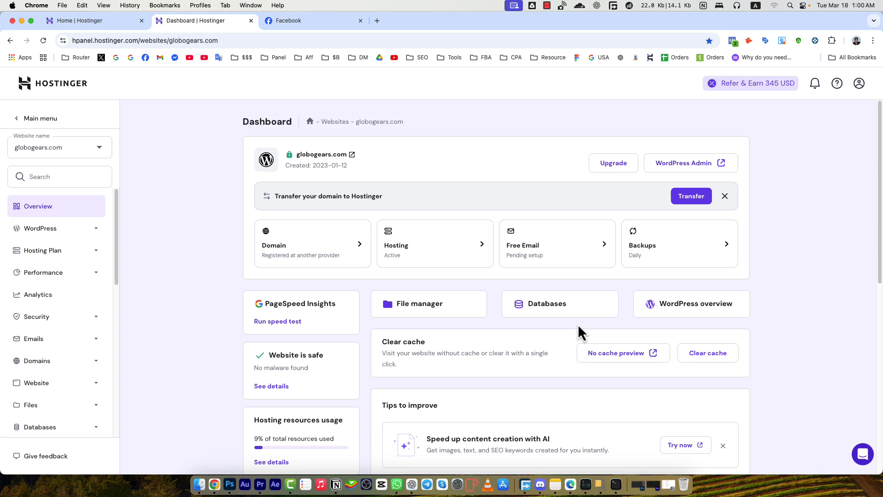
mouse_move(185, 226)
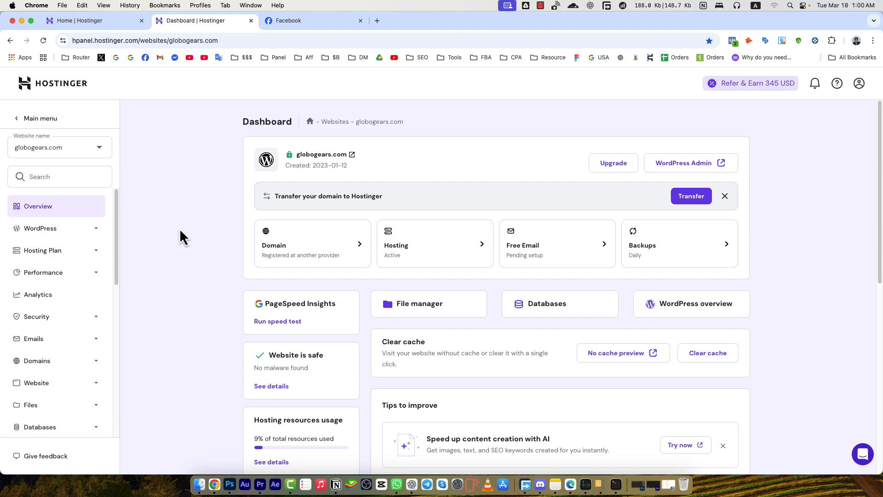
scroll(down, 3)
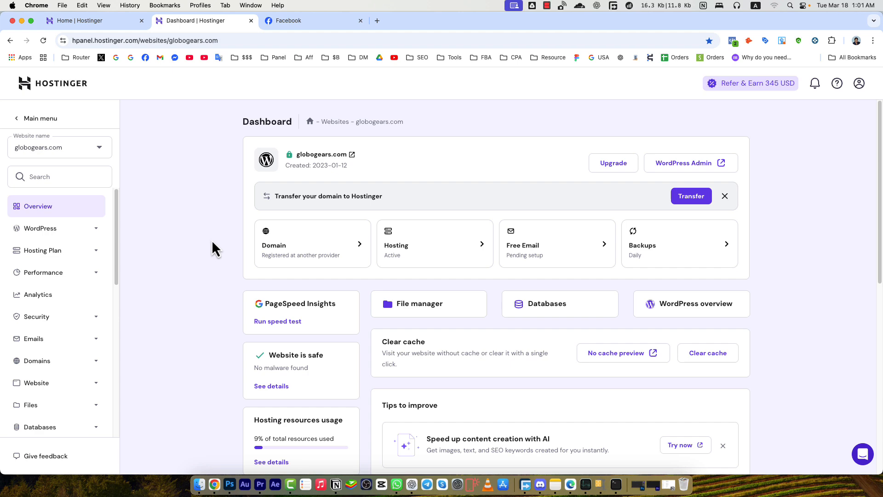
mouse_move(219, 284)
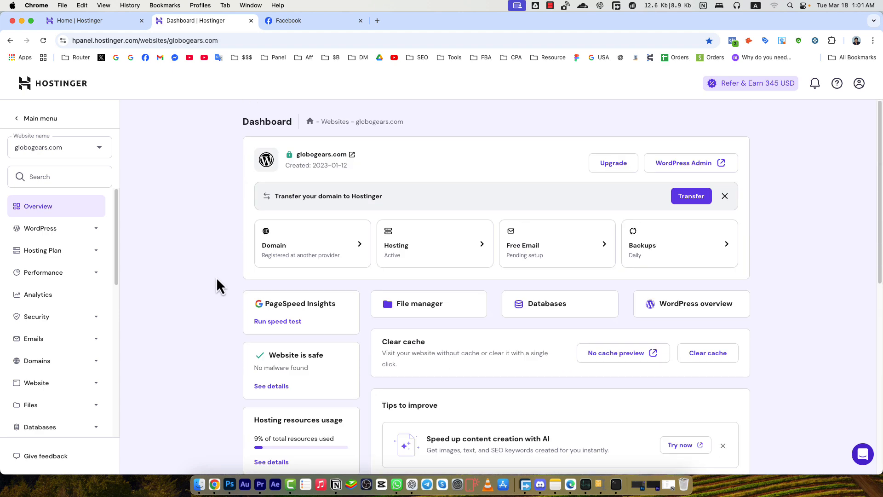